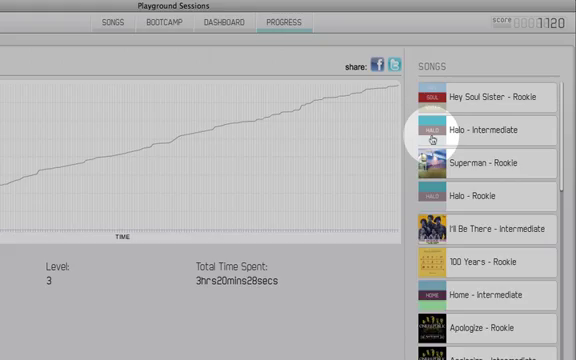
# - Open the Superman – Intermediate (Intro, BH) song's practice progress graph
pyautogui.click(485, 130)
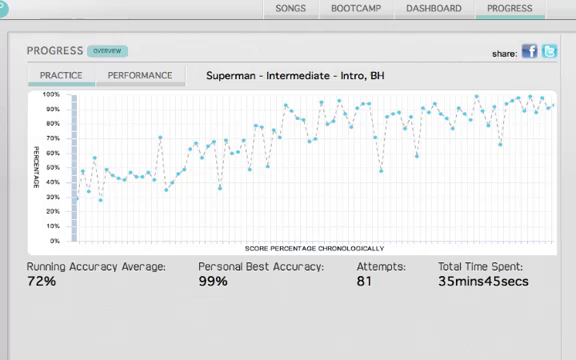
pyautogui.scroll(-3)
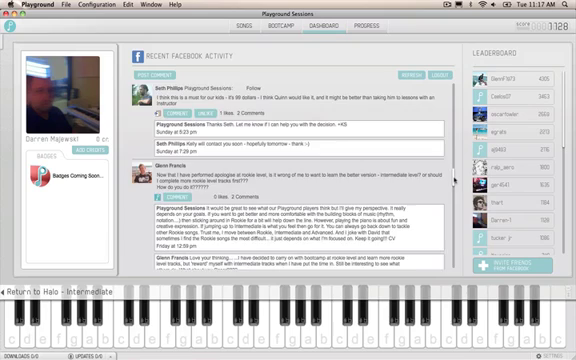
# - Scroll down the Recent Facebook Activity feed to reveal more community posts and staff replies
pyautogui.scroll(-3)
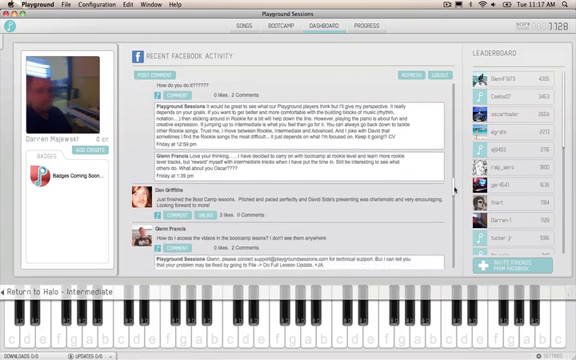
pyautogui.scroll(-3)
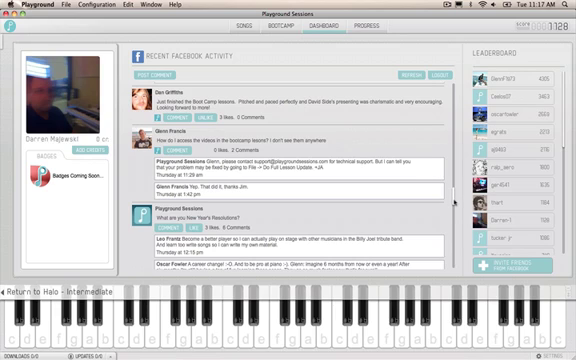
pyautogui.scroll(-3)
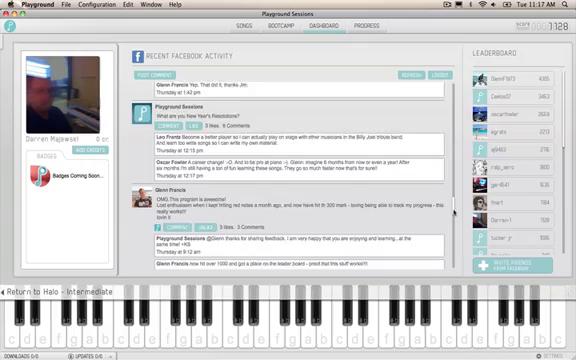
pyautogui.scroll(-3)
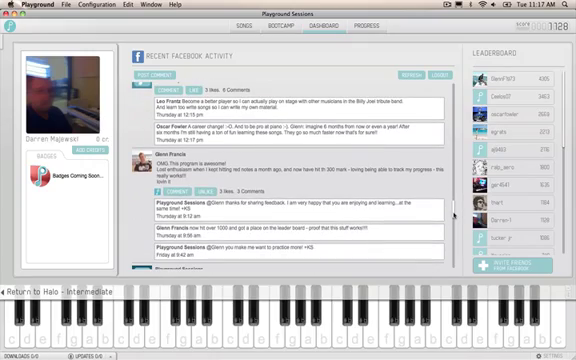